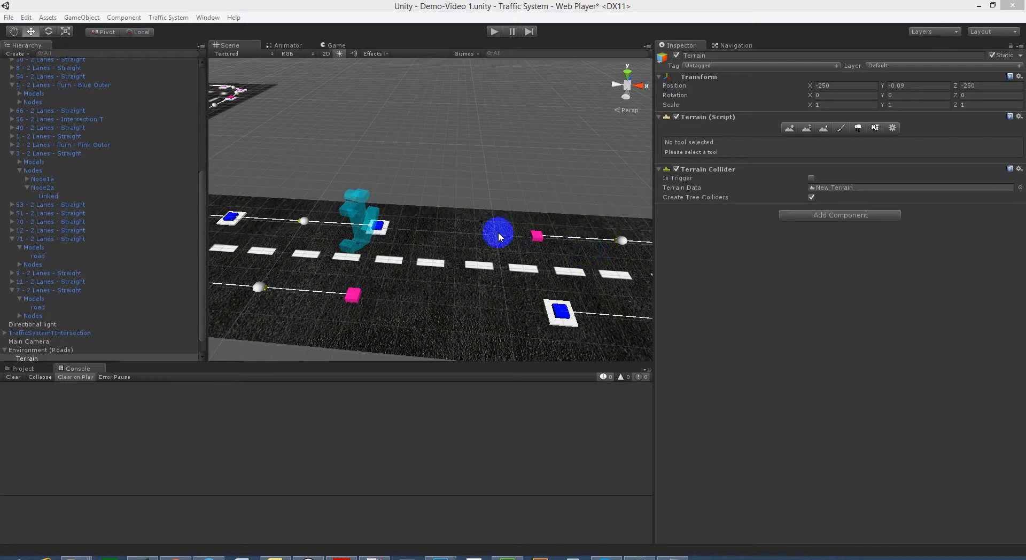
# - Assign piece 7 as edit and piece 13 as anchor, then go to the Traffic System inspector
pyautogui.moveTo(497, 235); pyautogui.dragTo(425, 200)
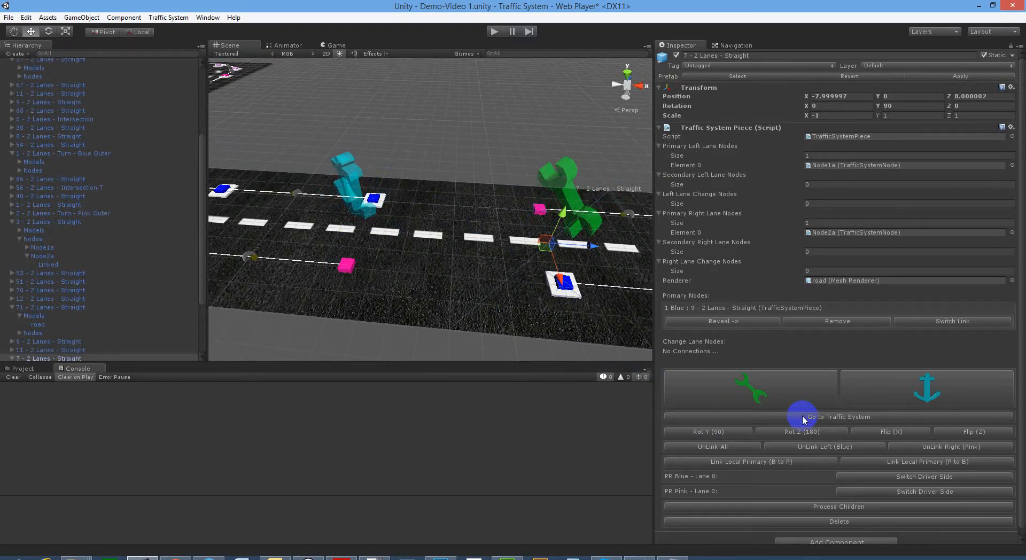
pyautogui.click(839, 417)
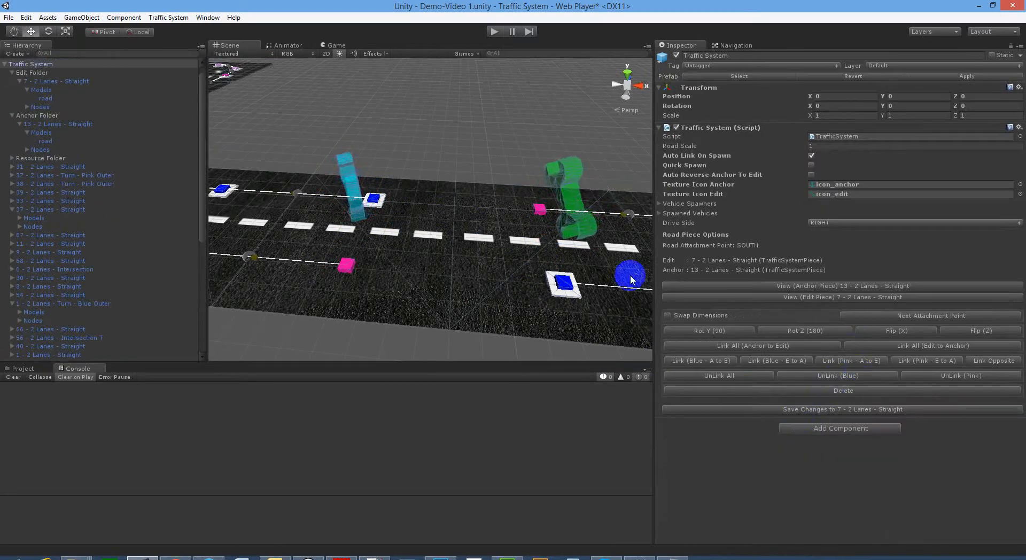
pyautogui.click(994, 361)
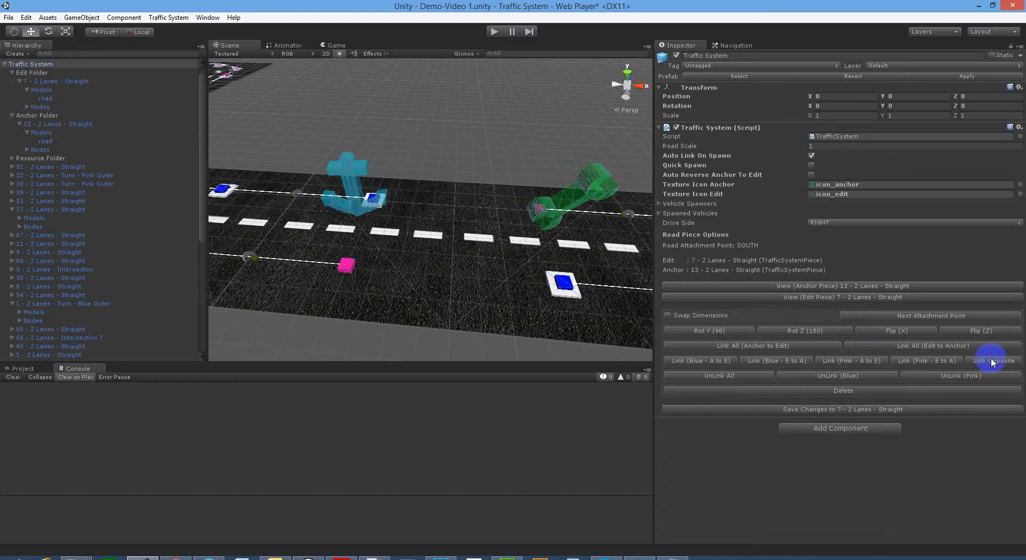
# - Run Link Opposite and enable Auto Reverse Anchor To Edit for the two assigned pieces
pyautogui.click(994, 360)
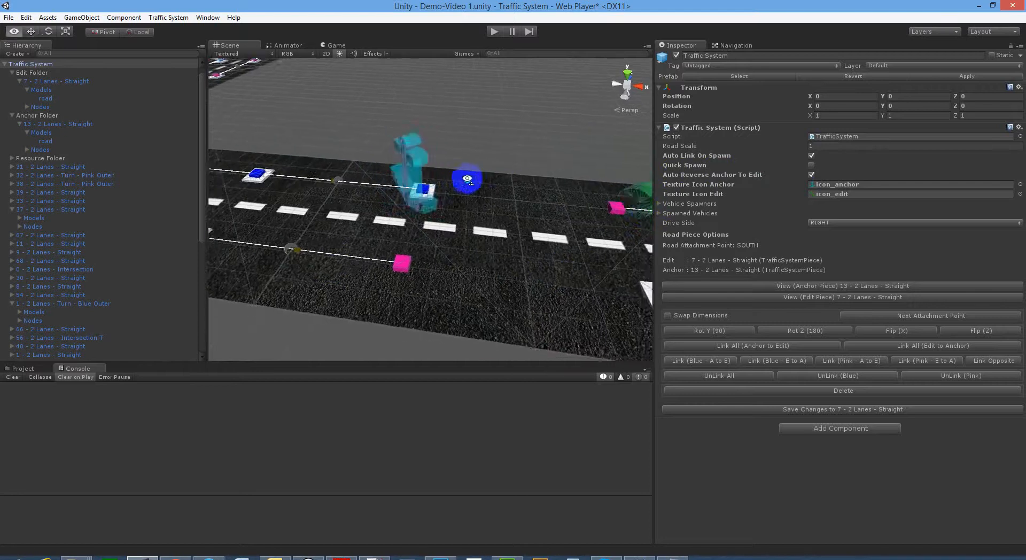
# - Link Opposite with the anchor reversed, then select piece 13 to confirm piece 7 in its primary nodes
pyautogui.click(994, 361)
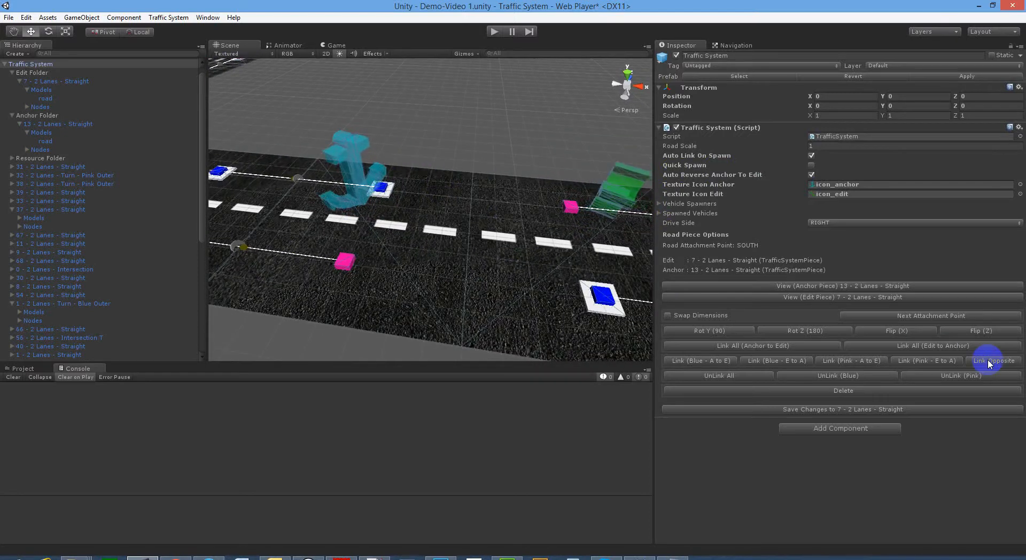
pyautogui.click(994, 361)
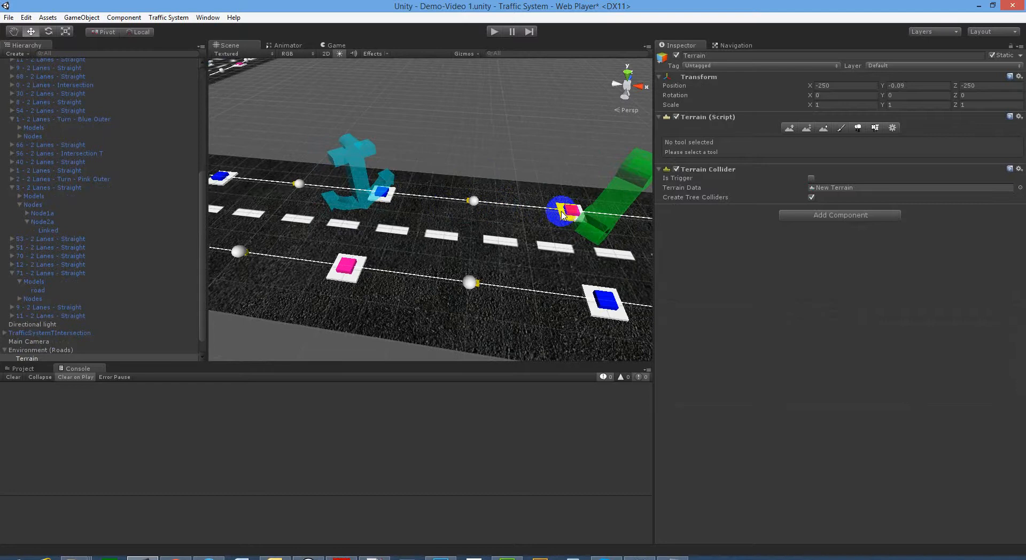
pyautogui.click(563, 210)
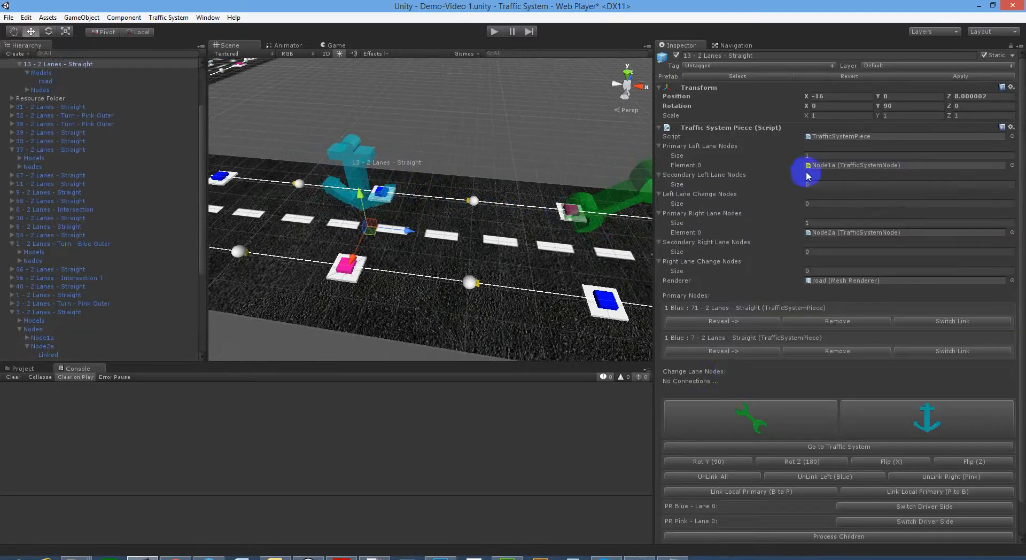